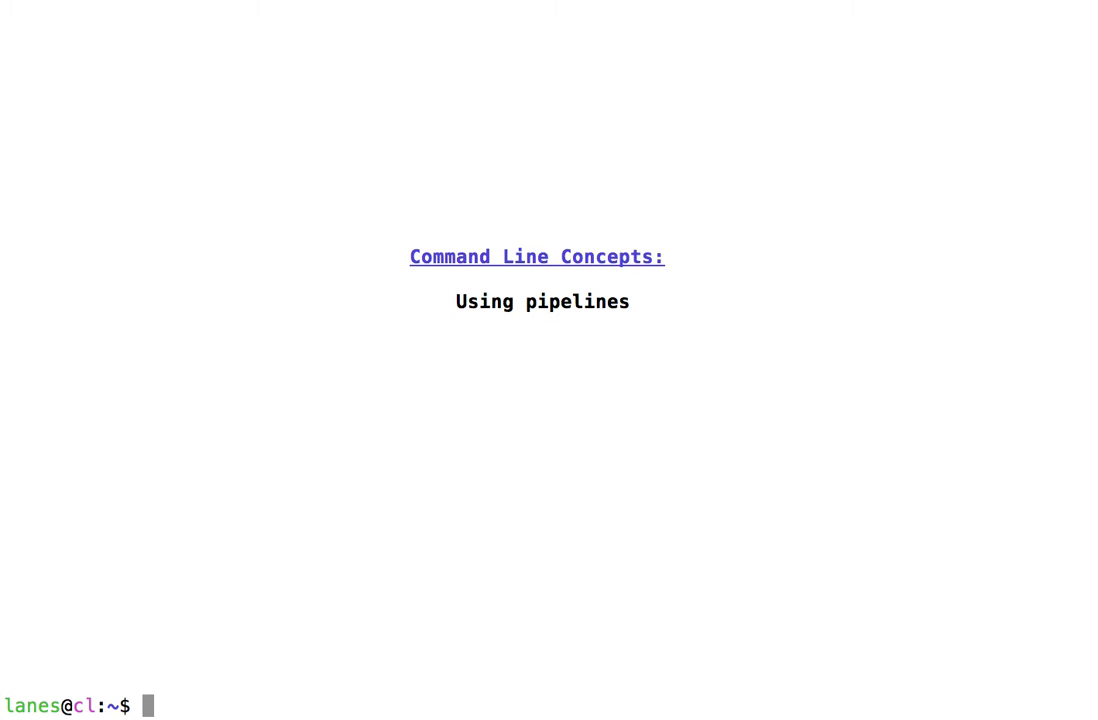
Open the bash manual page with 'man bash'
text(man bash)
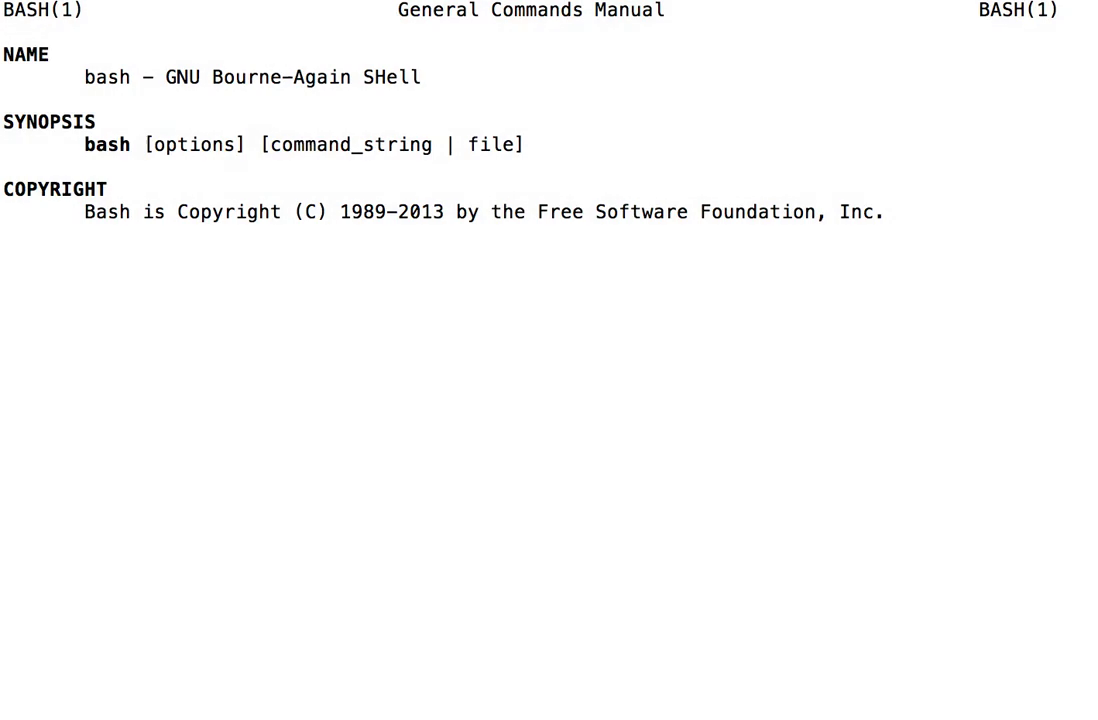
Scroll down the bash man page to the Pipelines section
scroll(down, 3)
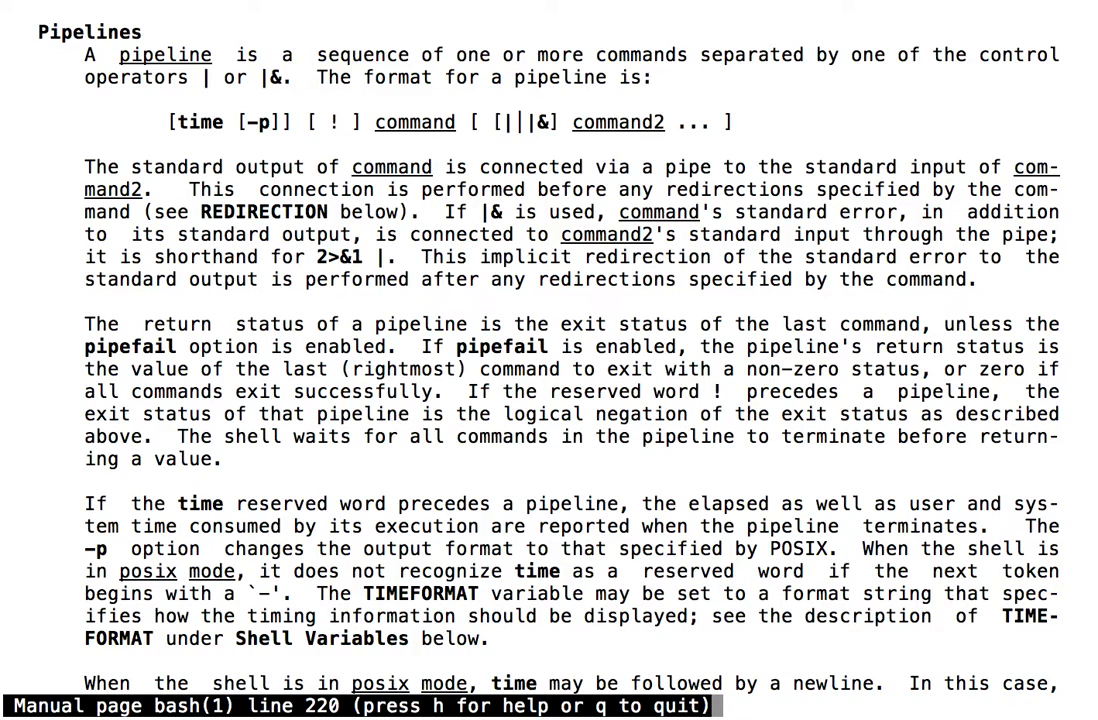
mouse_move(120, 53)
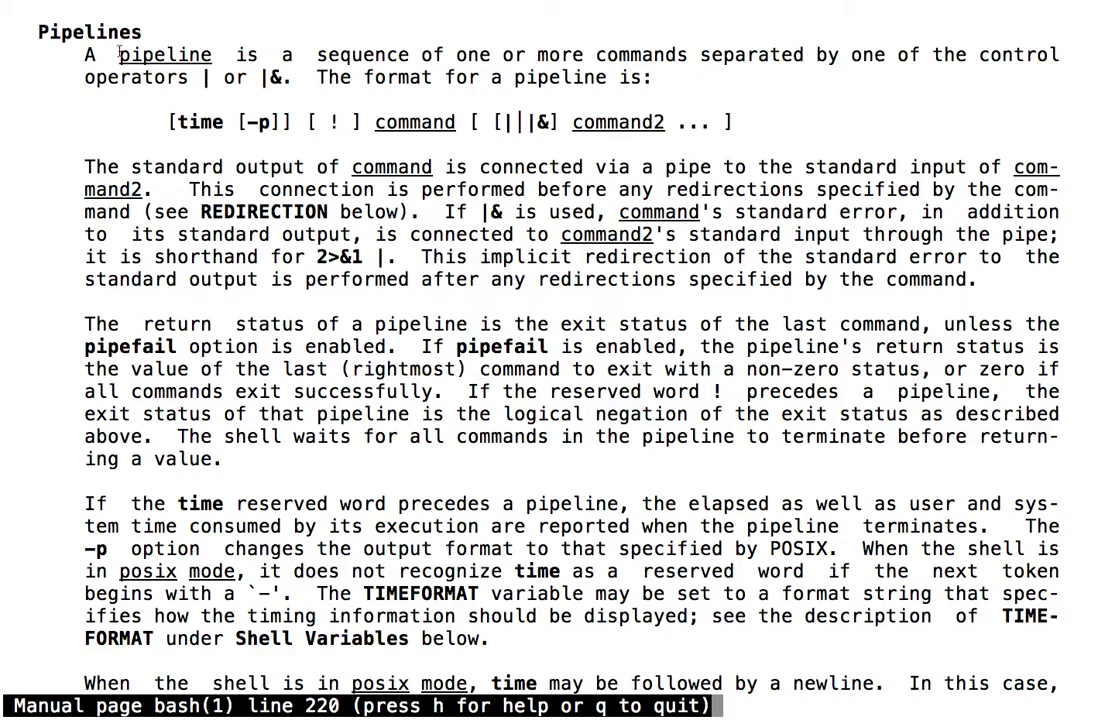
Highlight the Pipelines sentence on piping standard output, then quit man to the prompt
drag(115, 55, 300, 78)
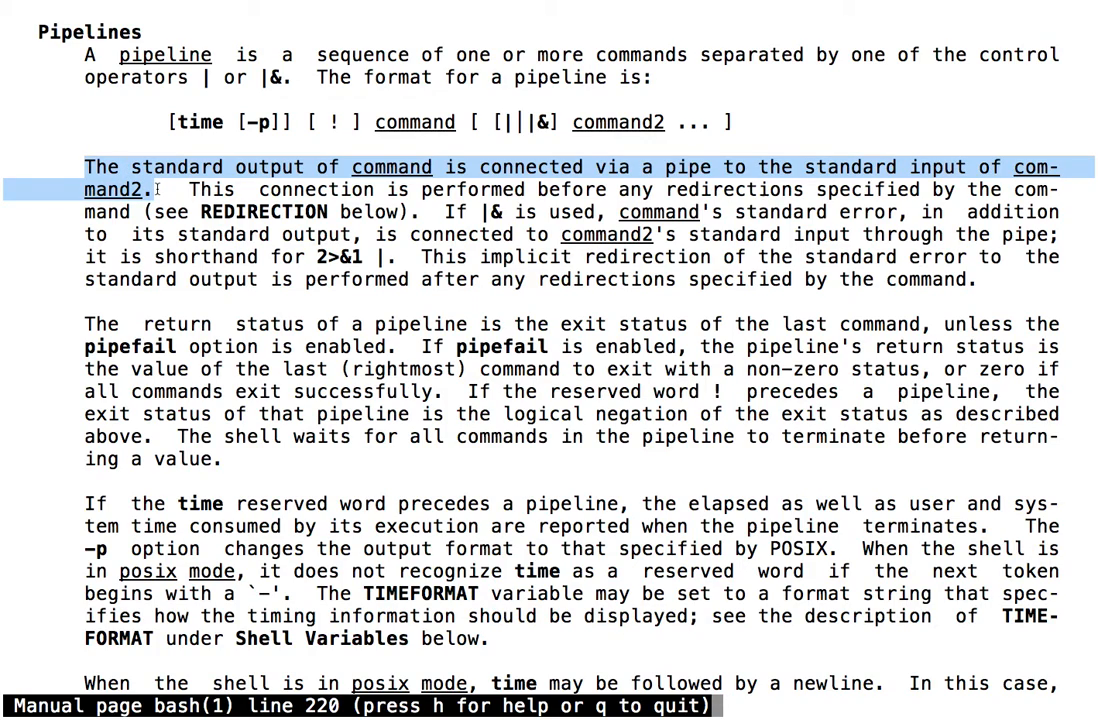
mouse_move(100, 309)
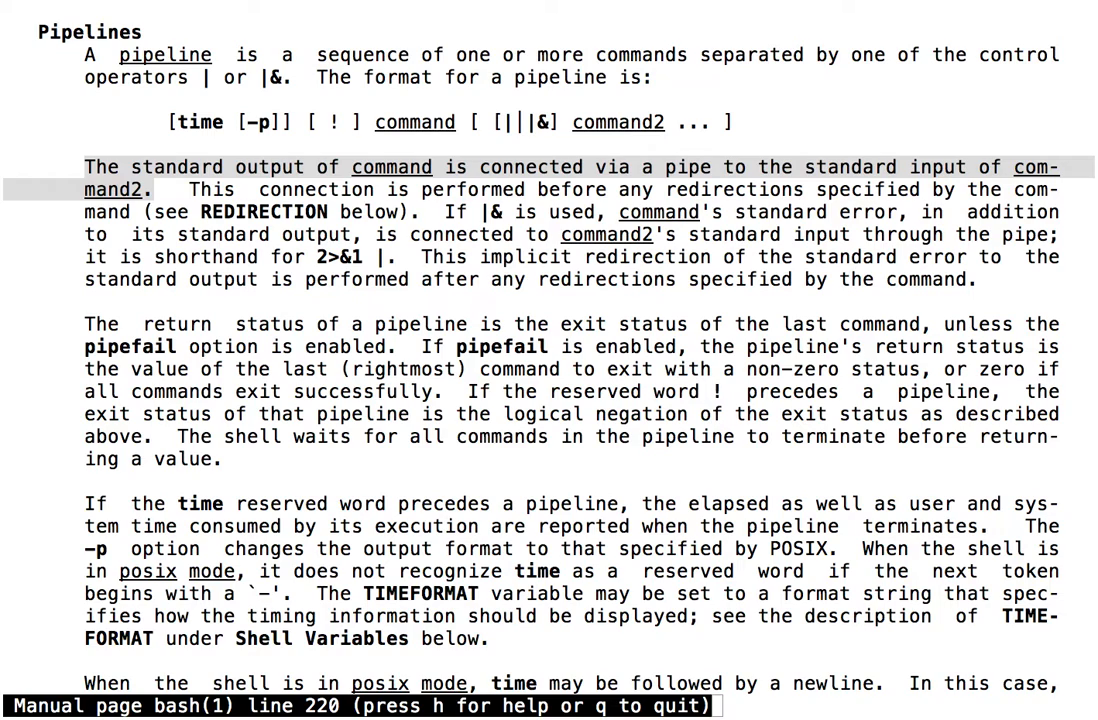
key(q)
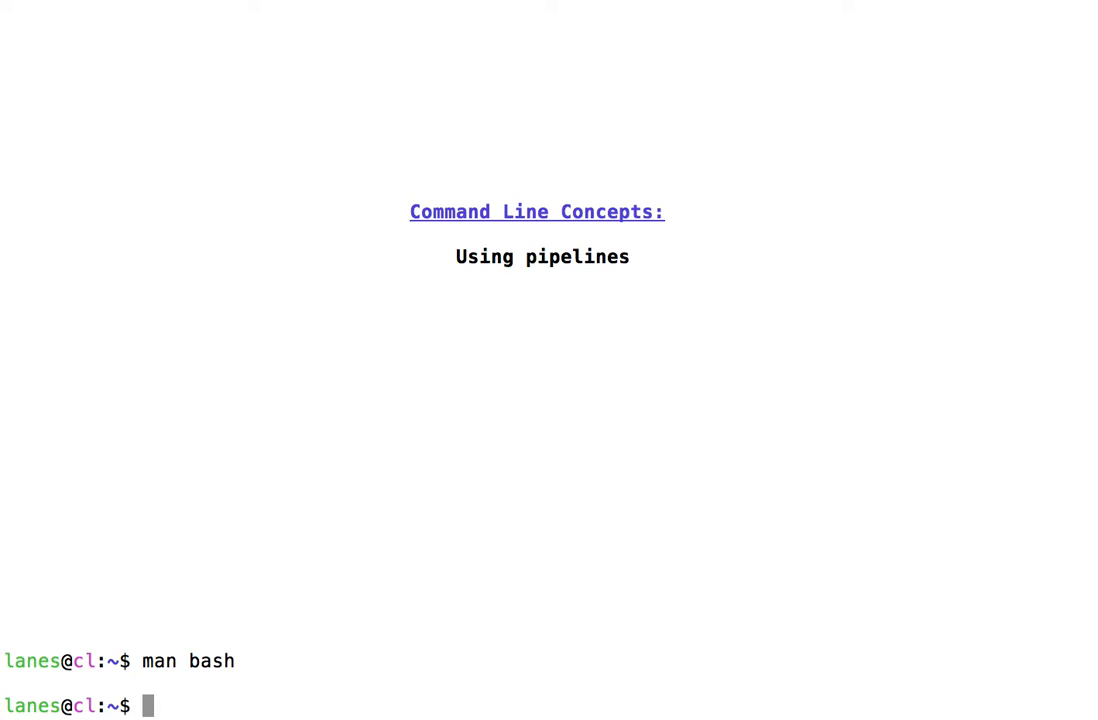